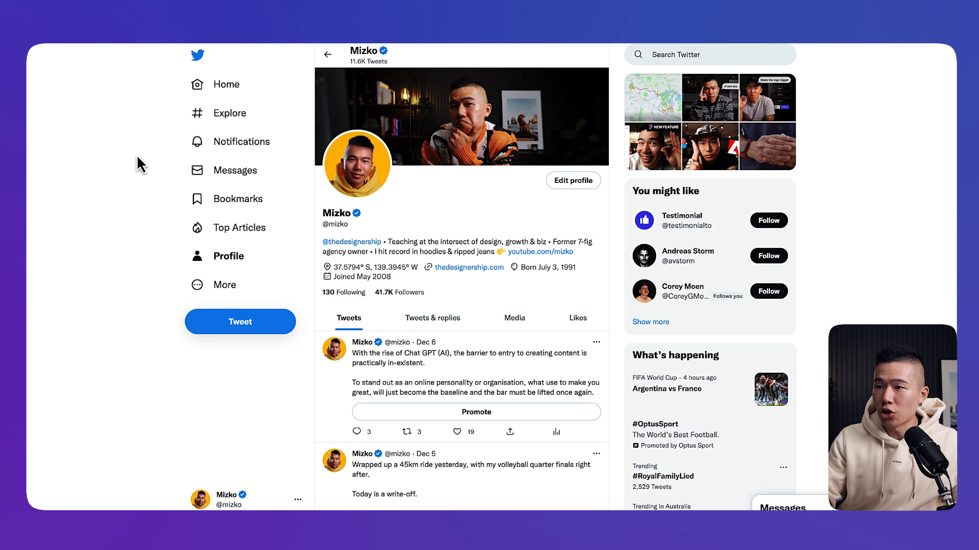
pyautogui.moveTo(151, 171)
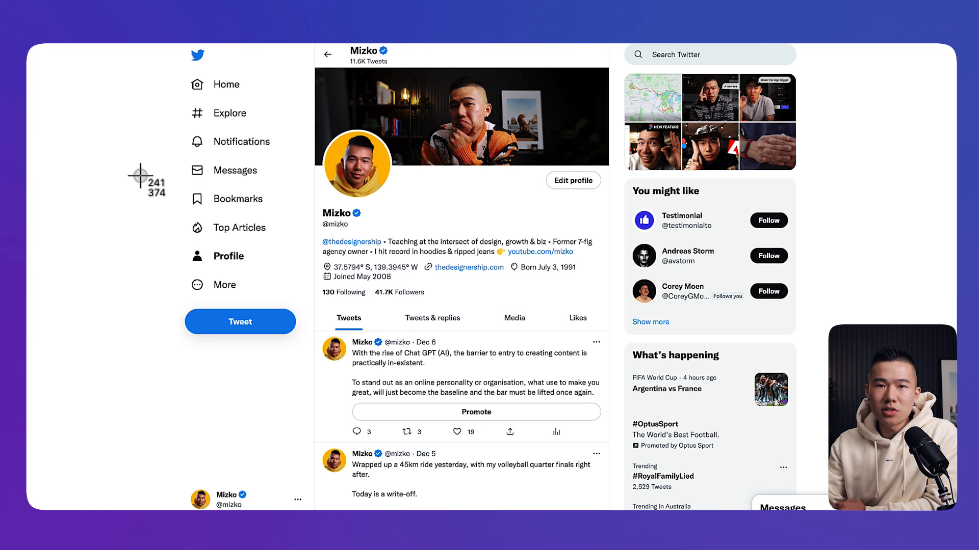
# - Scroll down the Twitter profile page to bring the tweet into view for capture
pyautogui.scroll(-3)
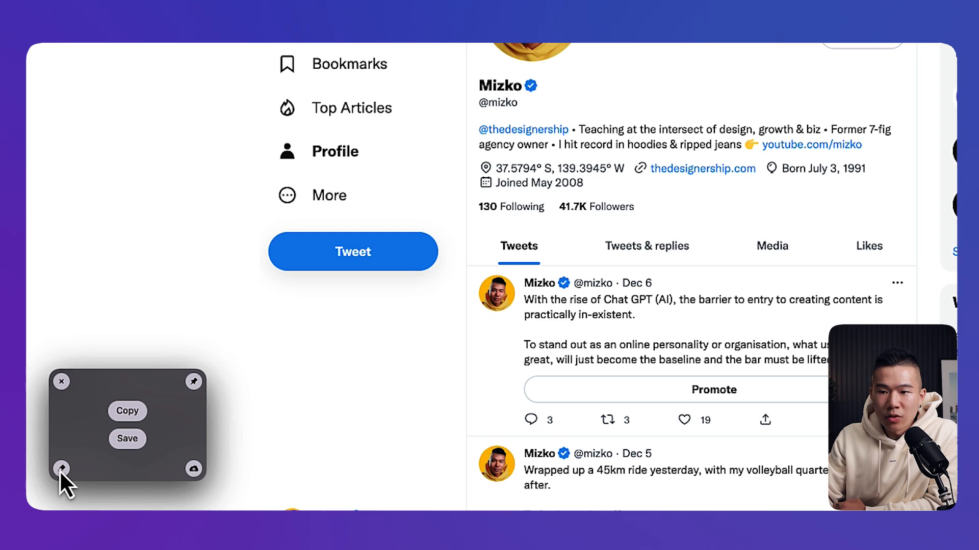
pyautogui.moveTo(61, 469)
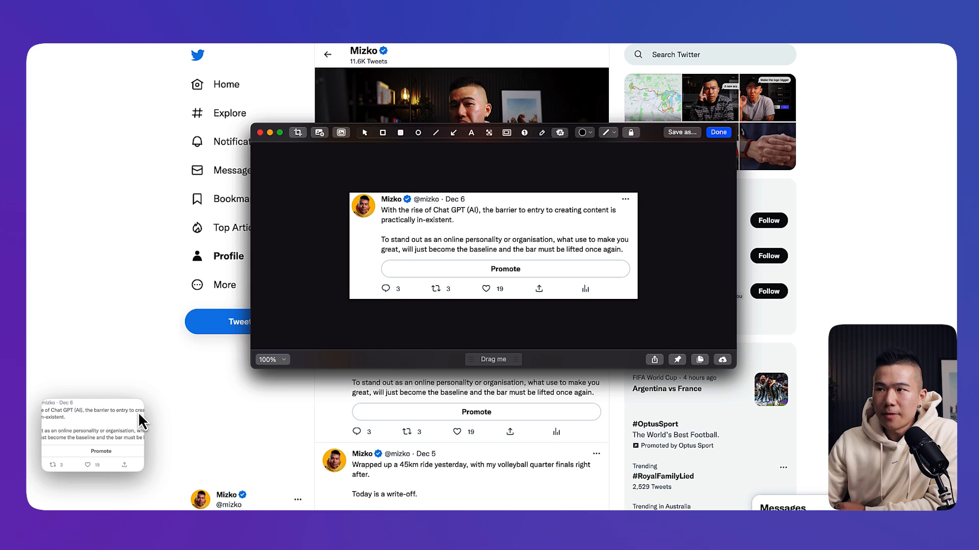
pyautogui.moveTo(554, 152)
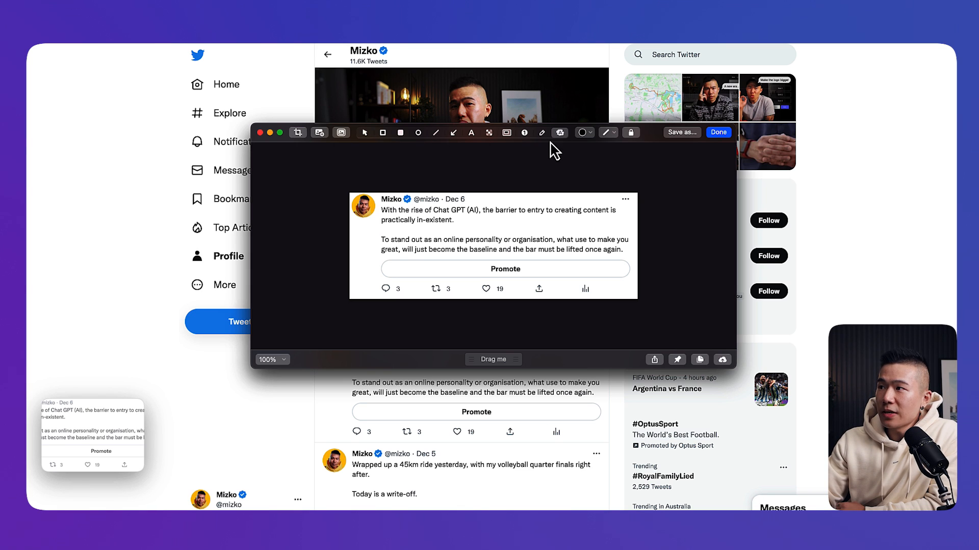
pyautogui.moveTo(384, 142)
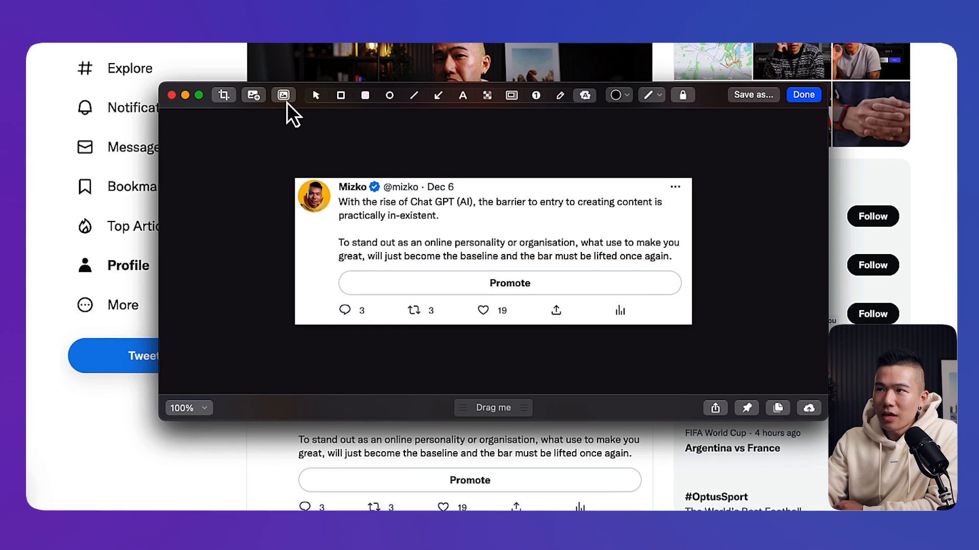
# - Add a gradient background behind the tweet, trying green before settling on dark purple
pyautogui.click(282, 95)
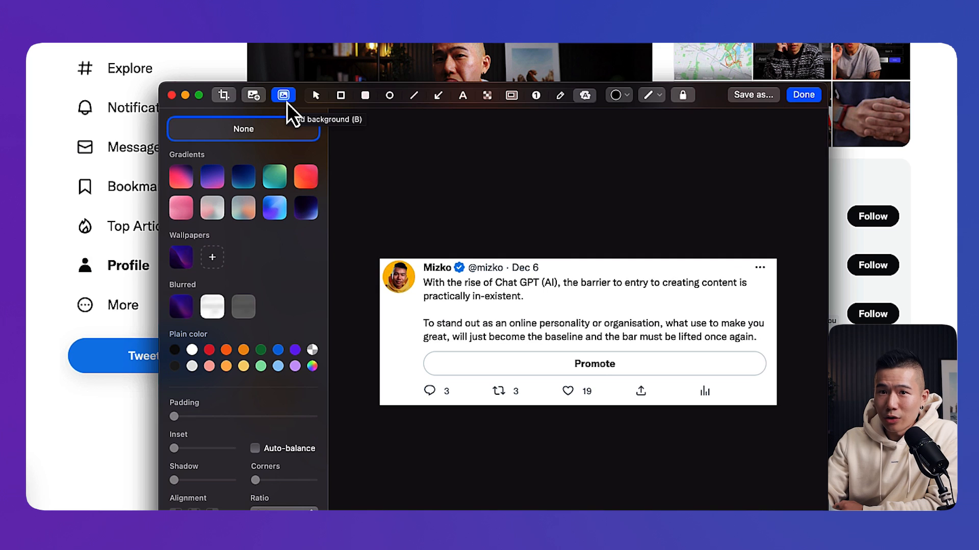
pyautogui.moveTo(200, 209)
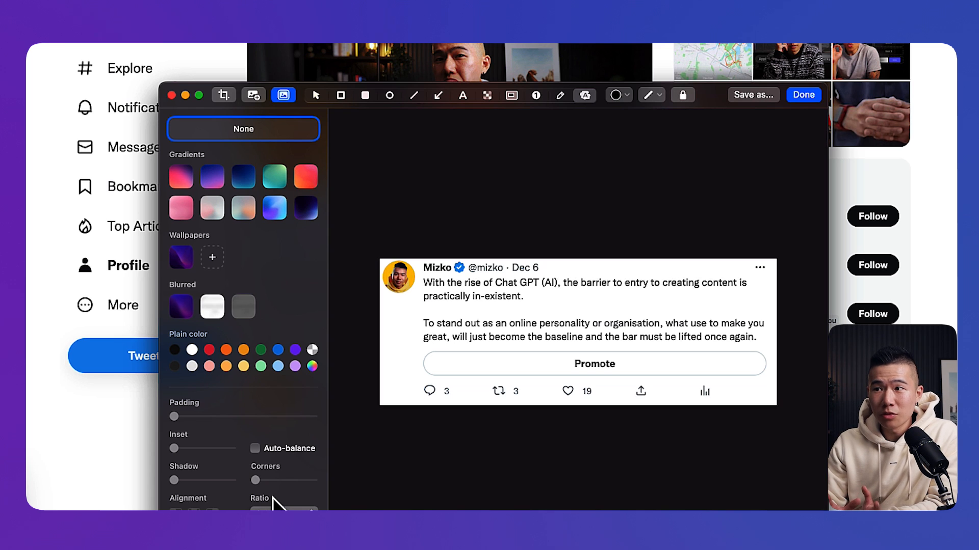
pyautogui.moveTo(621, 484)
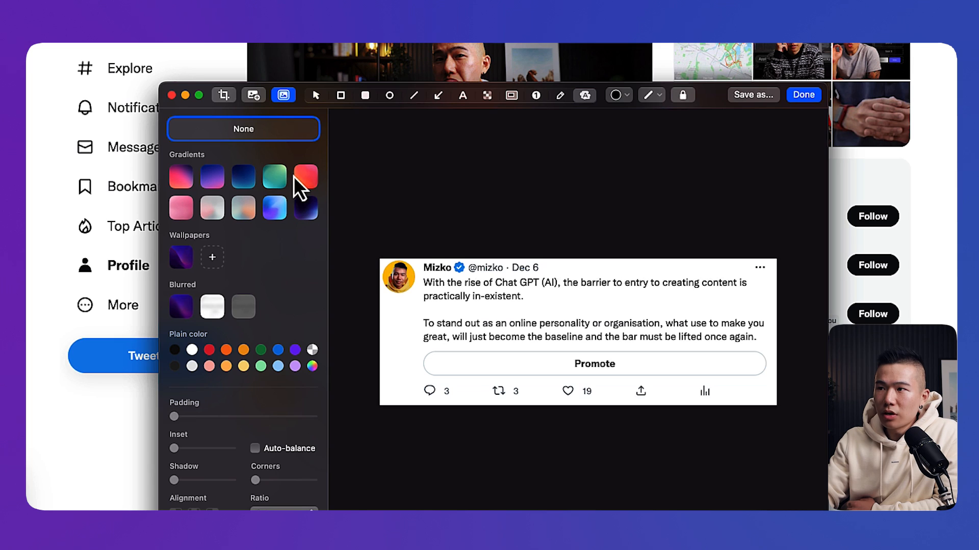
pyautogui.click(274, 177)
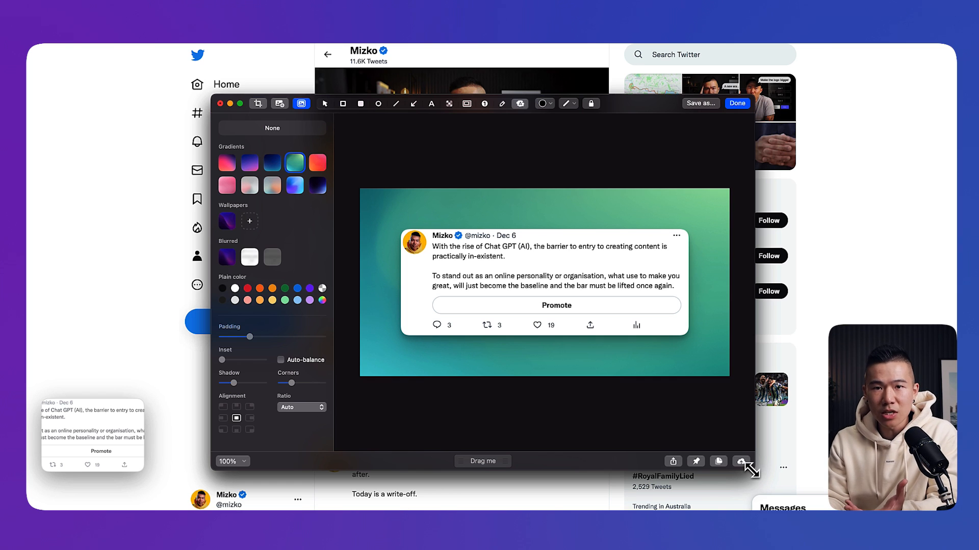
pyautogui.moveTo(474, 446)
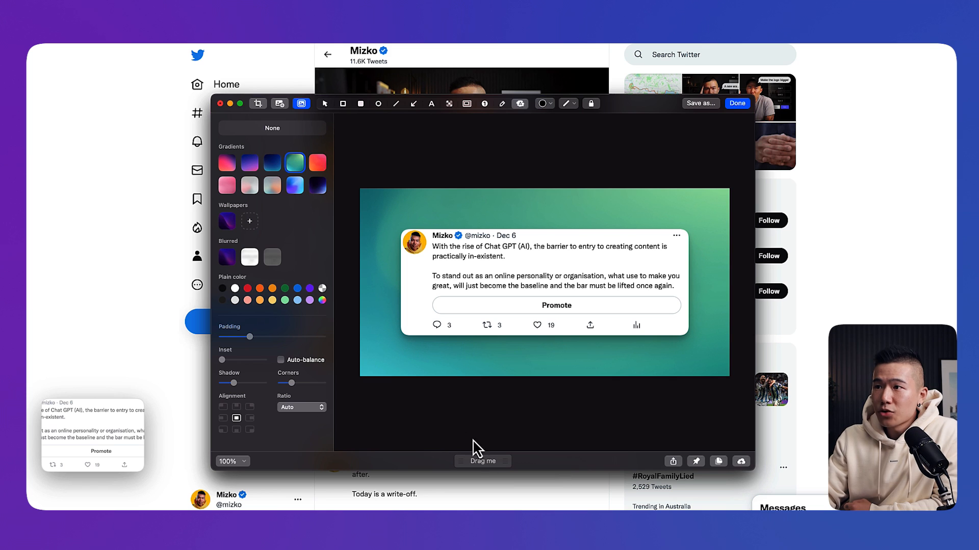
pyautogui.click(316, 185)
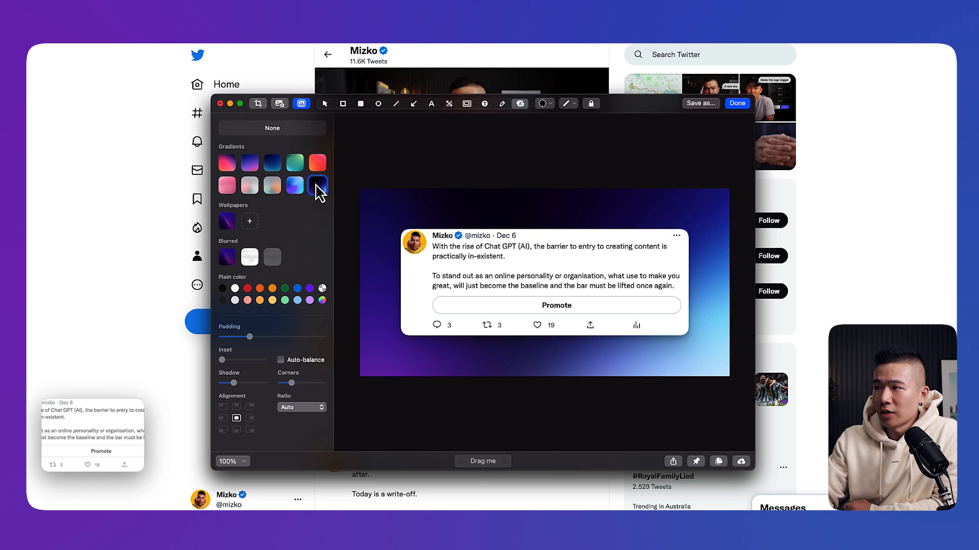
# - Try solid blue and the custom colour wheel, then return to the blue-purple gradient
pyautogui.click(295, 185)
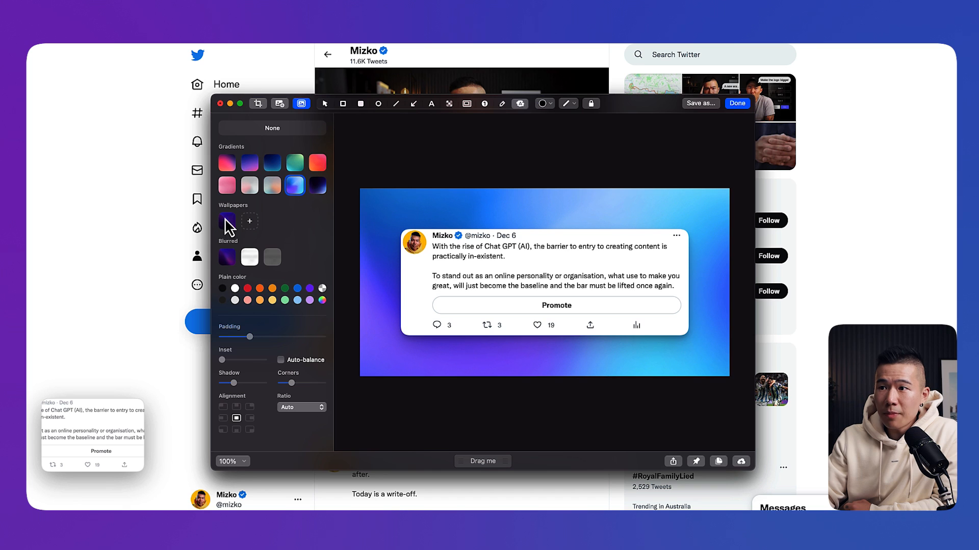
pyautogui.moveTo(264, 267)
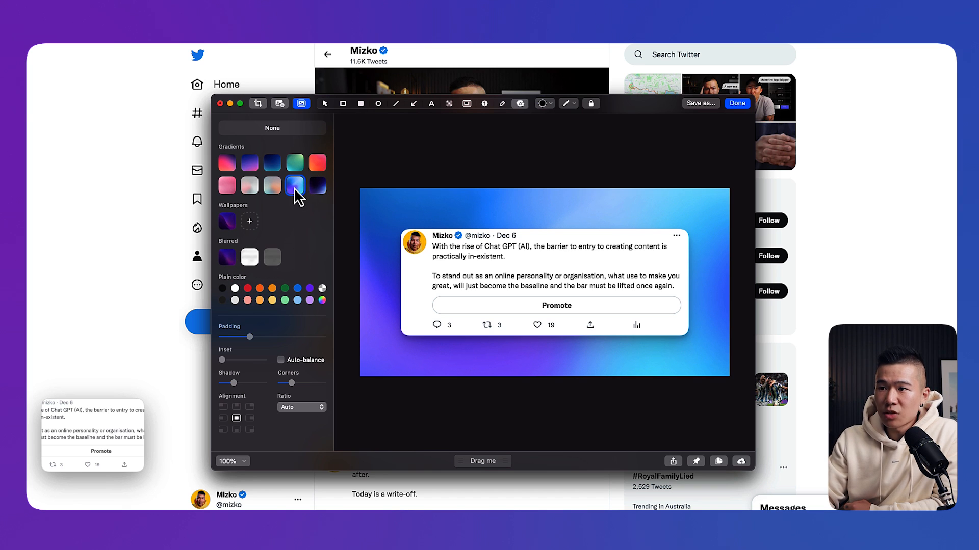
pyautogui.moveTo(300, 298)
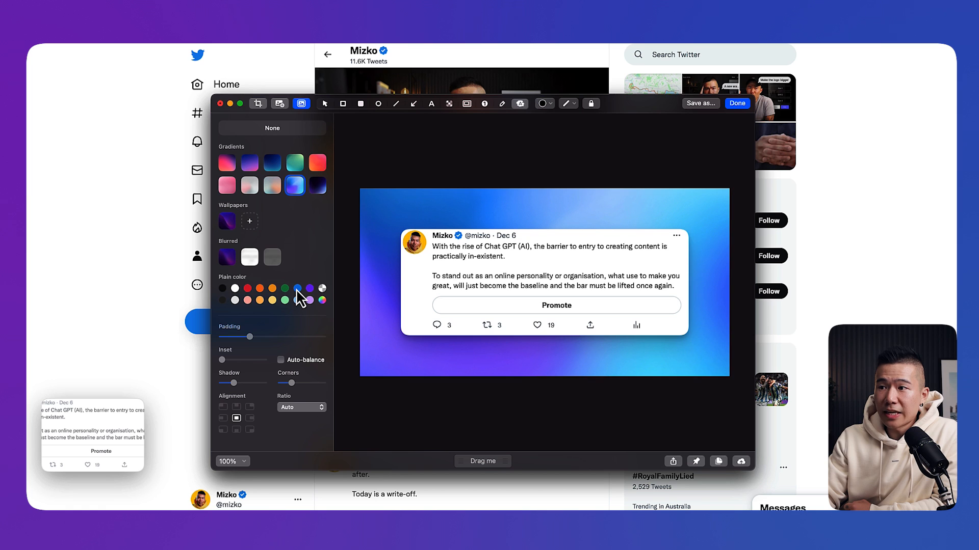
pyautogui.click(297, 288)
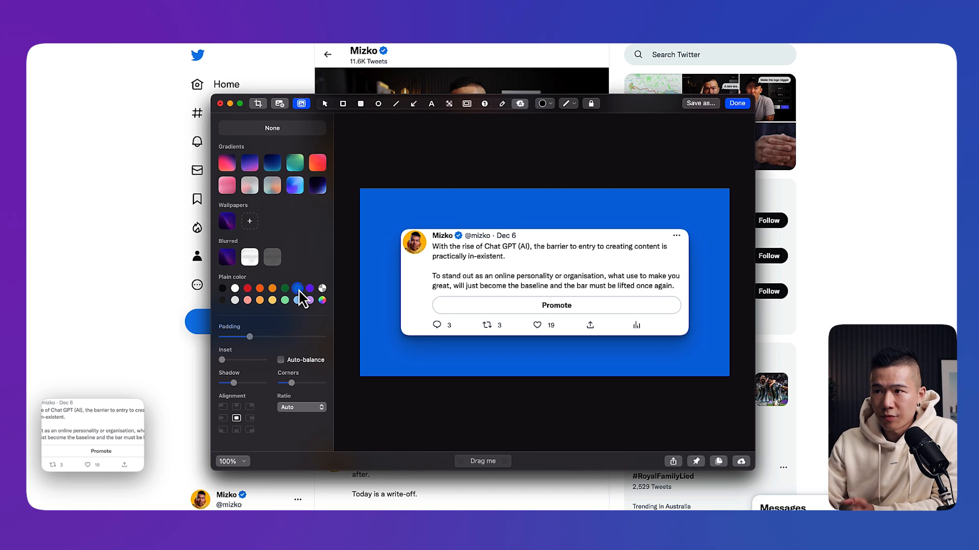
pyautogui.click(322, 300)
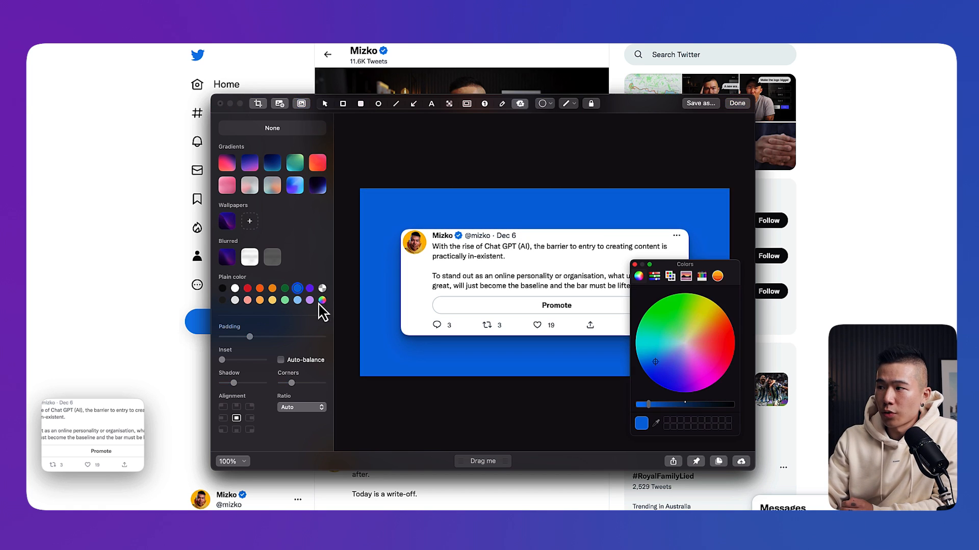
pyautogui.moveTo(692, 350)
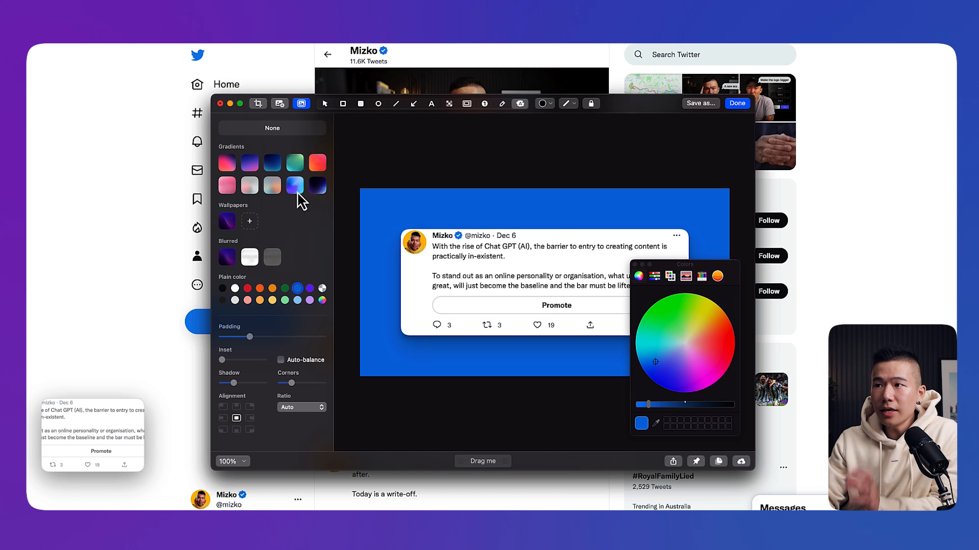
pyautogui.click(294, 186)
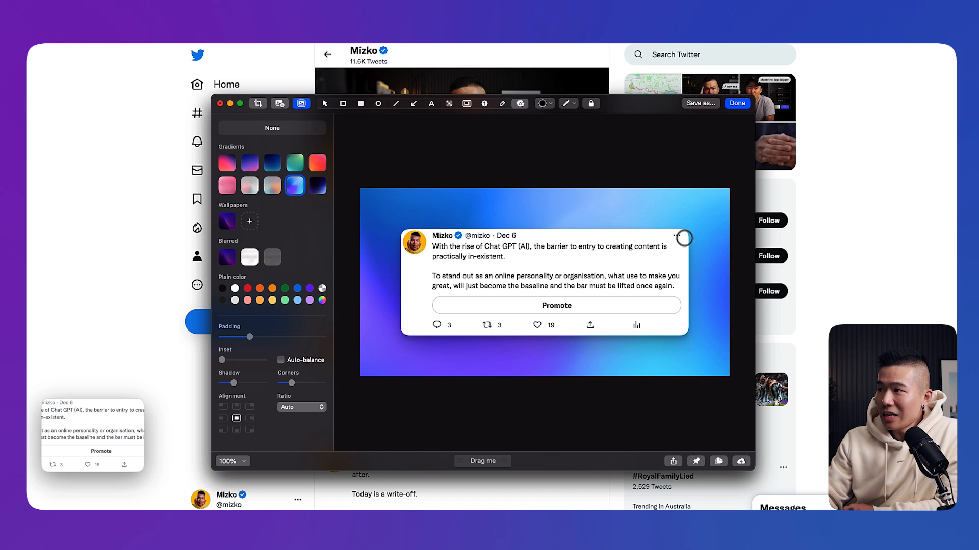
pyautogui.moveTo(685, 330)
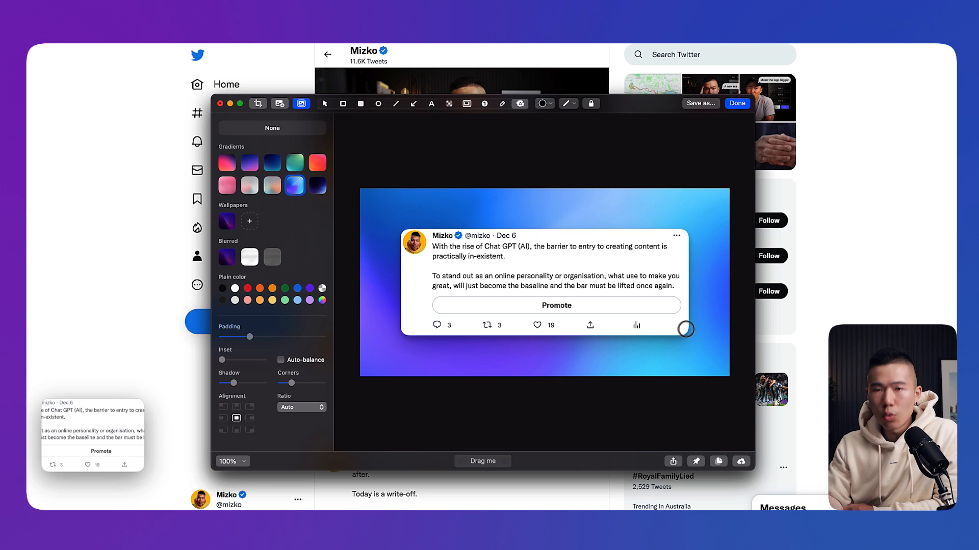
pyautogui.moveTo(634, 331)
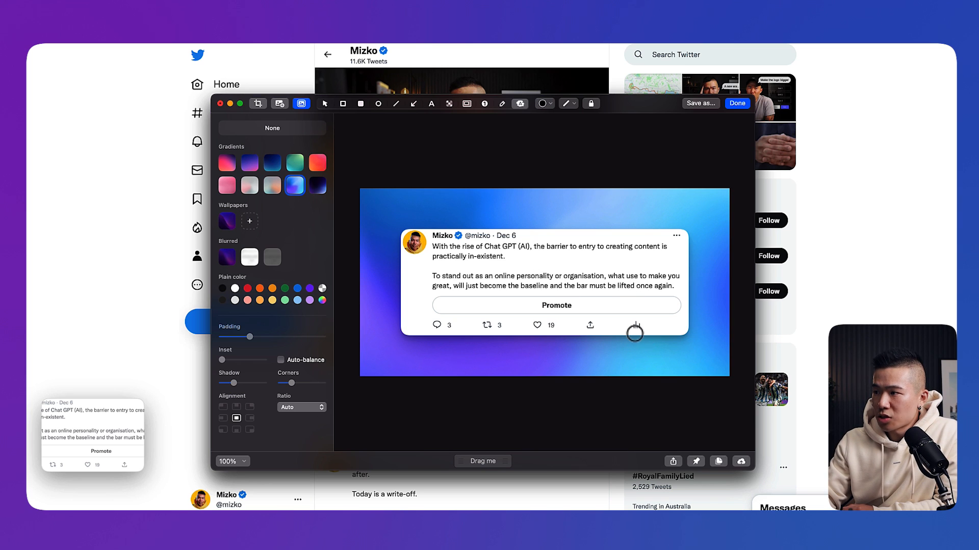
pyautogui.moveTo(682, 300)
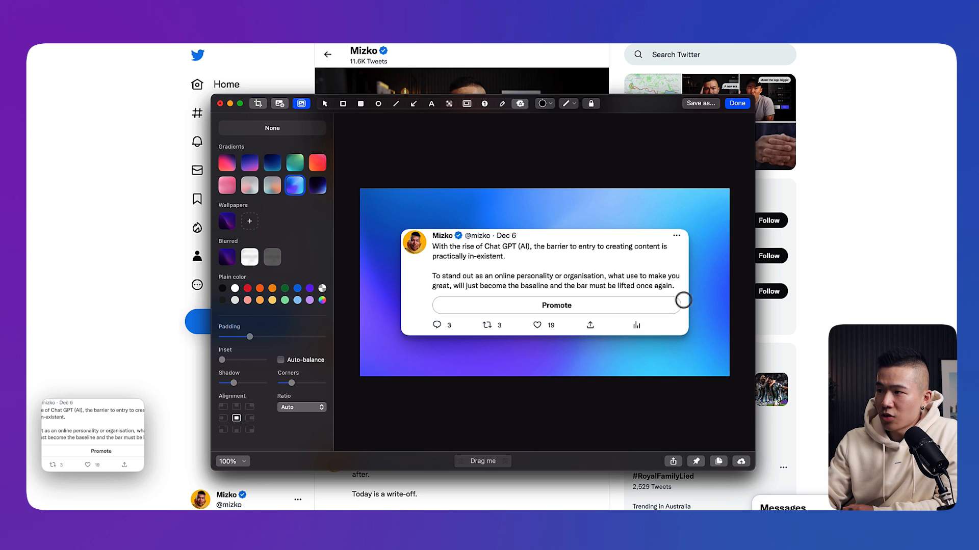
pyautogui.moveTo(413, 233)
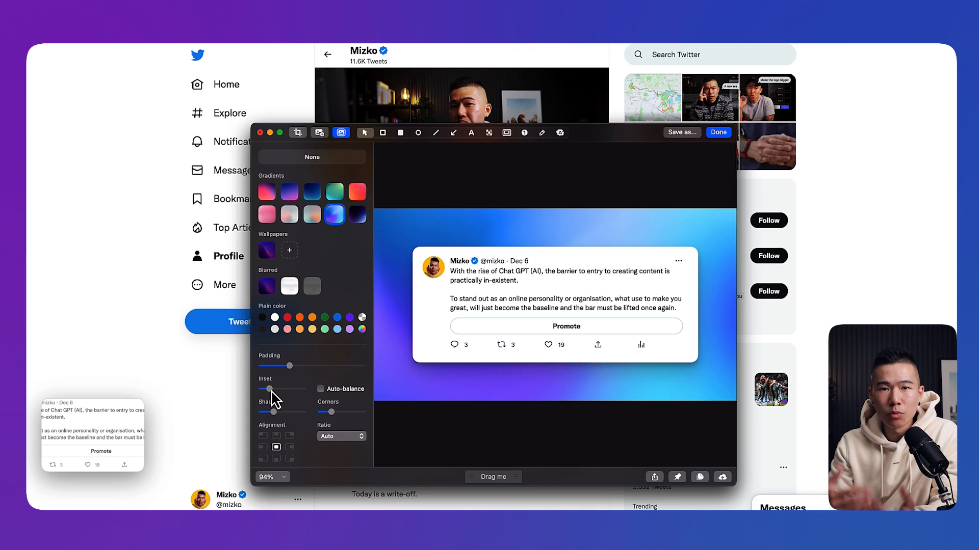
pyautogui.moveTo(387, 244)
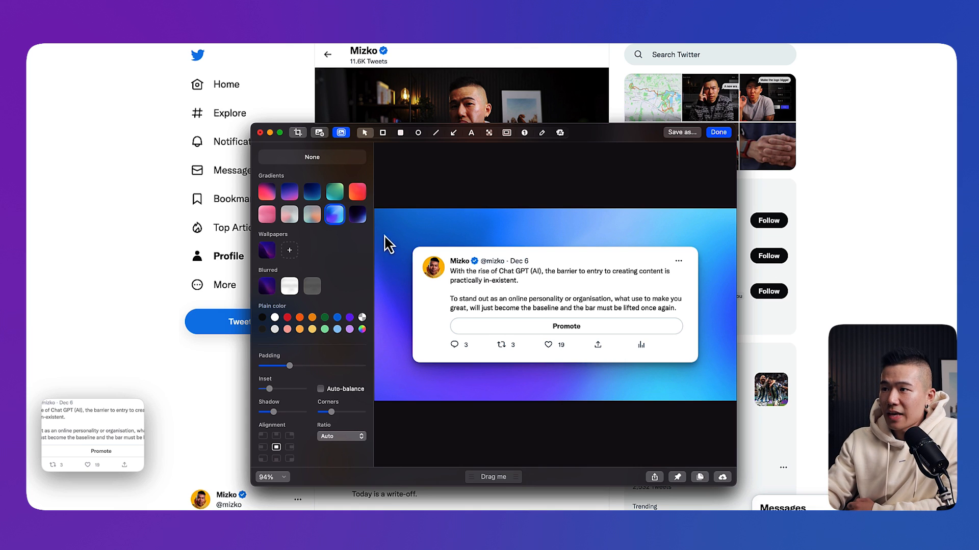
pyautogui.moveTo(395, 249)
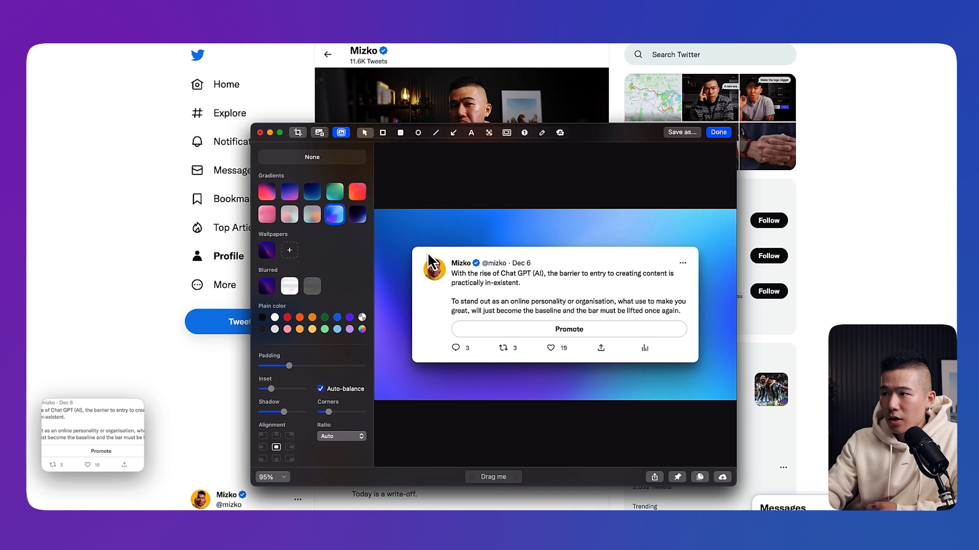
pyautogui.moveTo(575, 258)
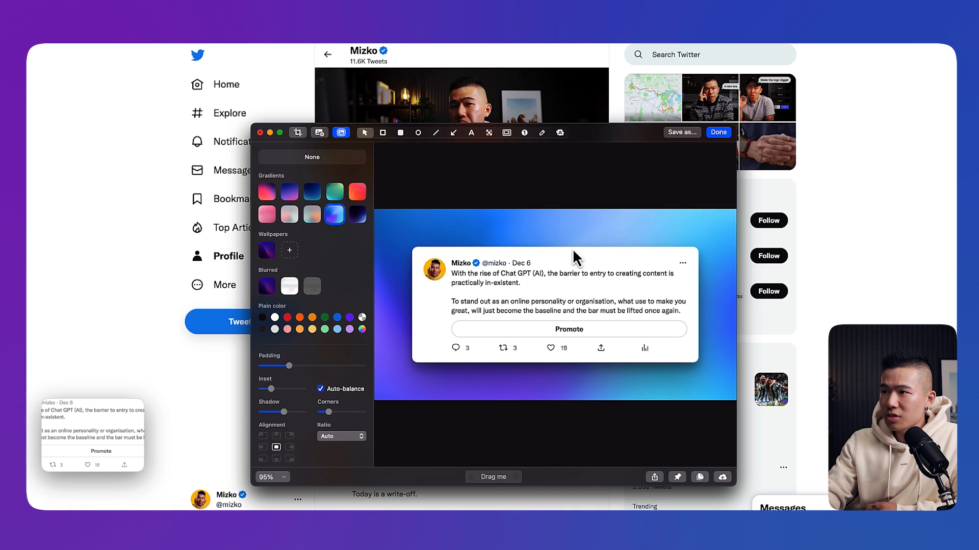
pyautogui.moveTo(722, 266)
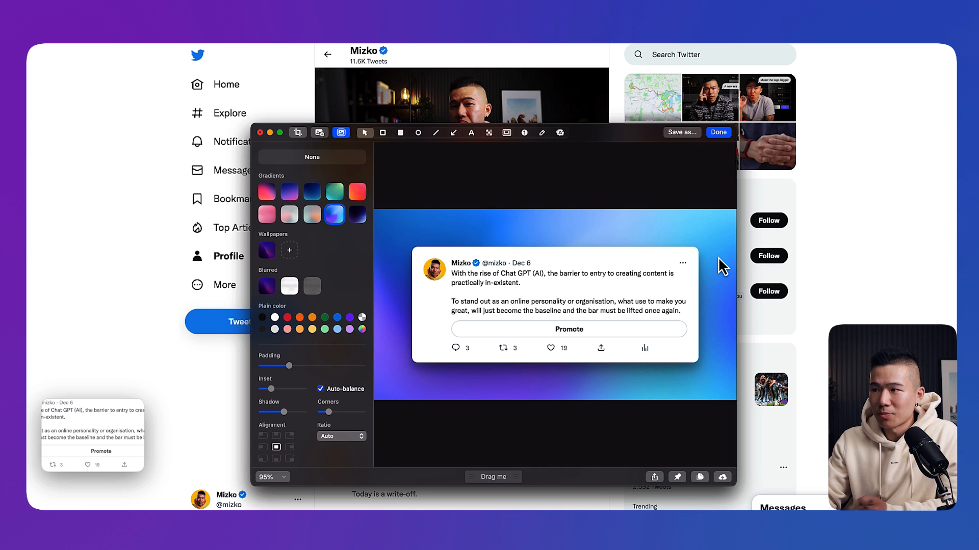
pyautogui.moveTo(325, 399)
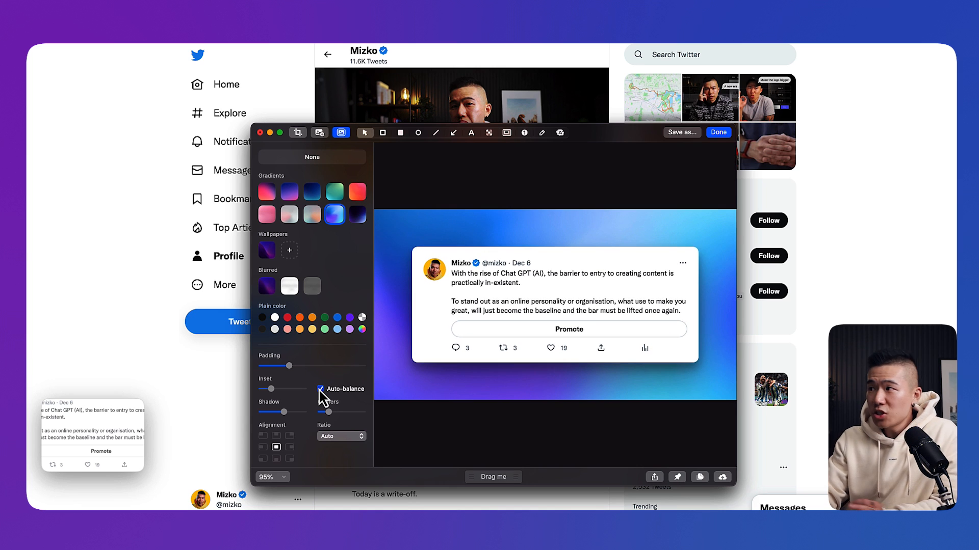
# - Close the CleanShot X editor and start composing a new tweet on Twitter
pyautogui.click(717, 132)
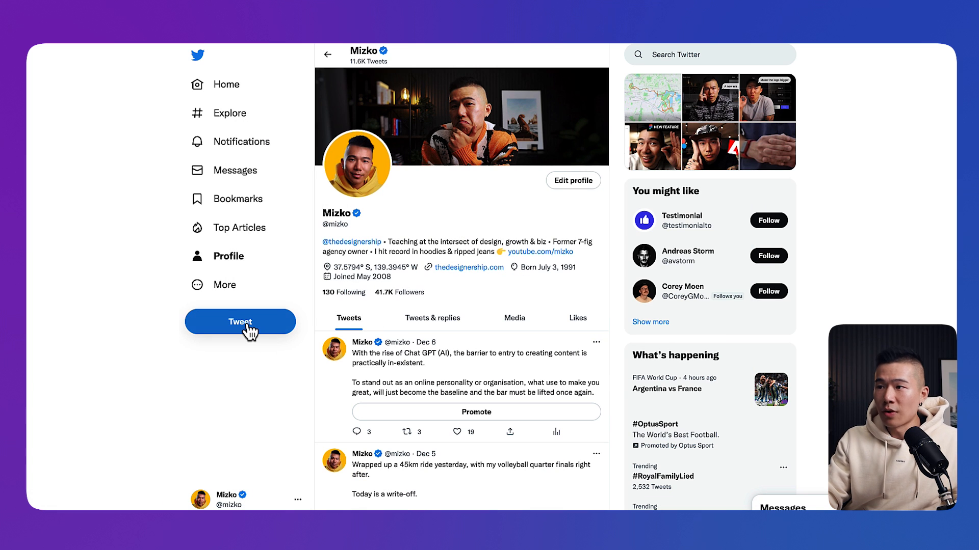
pyautogui.click(240, 321)
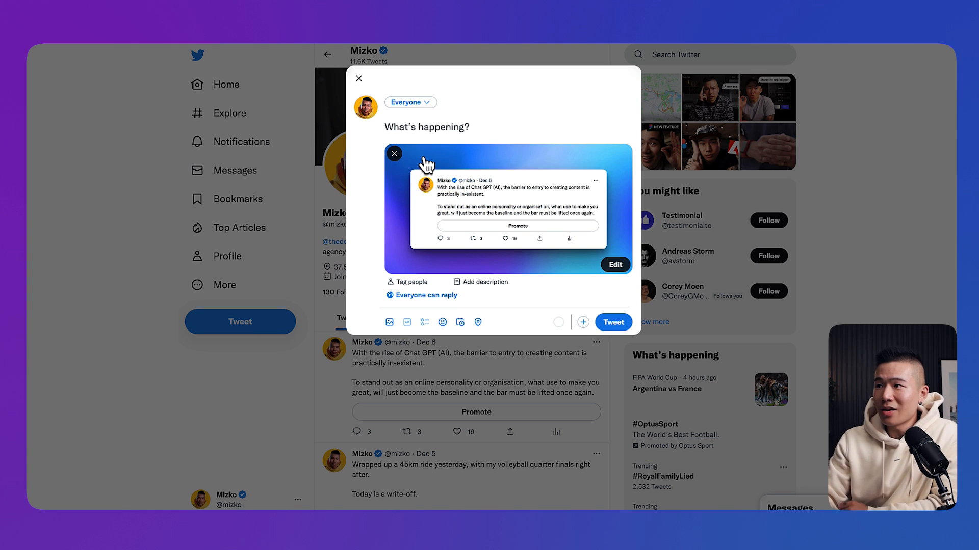